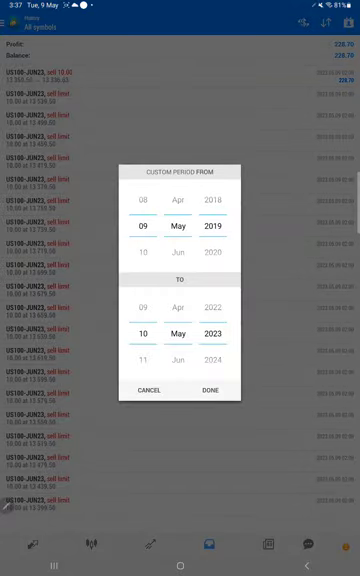
Confirm the custom May 2019–May 2022 period and browse the US100 deals list
{"action": "left_click", "coordinate": [210, 388]}
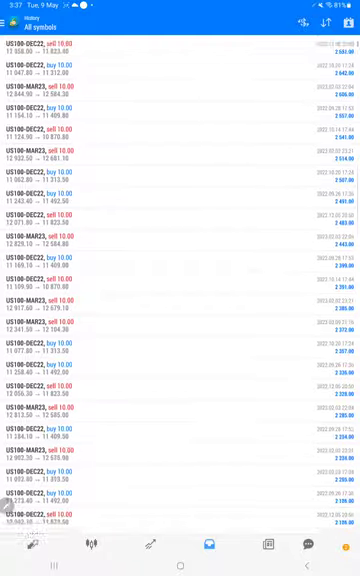
{"action": "scroll", "scroll_direction": "down", "scroll_amount": 3}
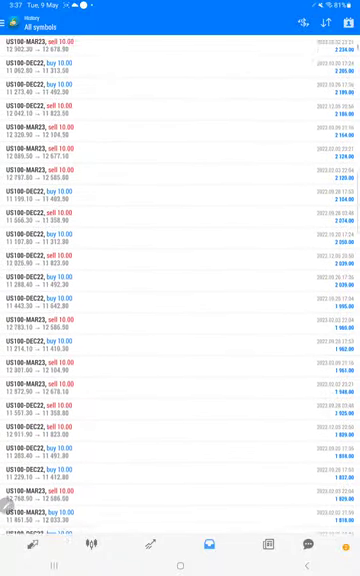
{"action": "scroll", "scroll_direction": "down", "scroll_amount": 3}
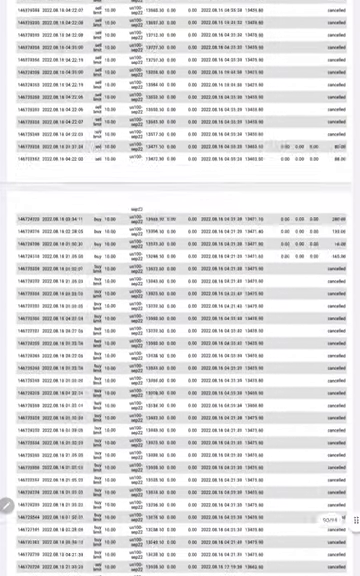
Scroll the statement PDF down through the orders table to the summary
{"action": "scroll", "scroll_direction": "down", "scroll_amount": 3}
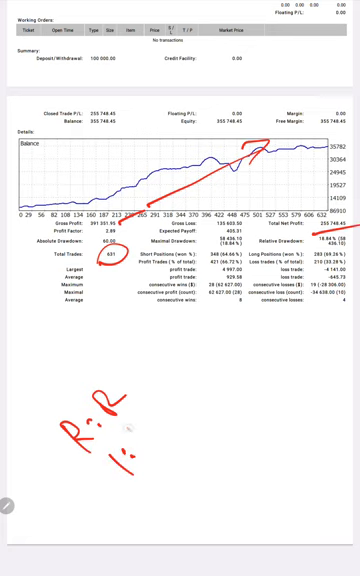
Write the red handwritten R:R 1:1.44 note beside the growth chart
{"action": "left_click_drag", "start_coordinate": [130, 496], "coordinate": [250, 340]}
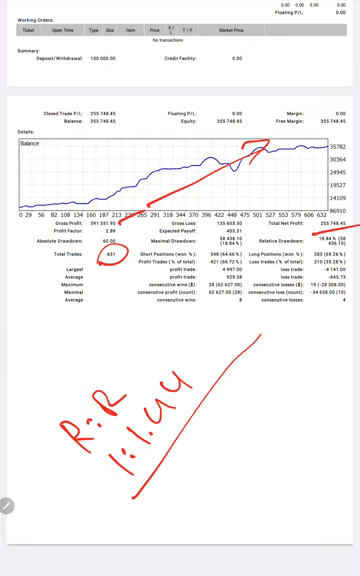